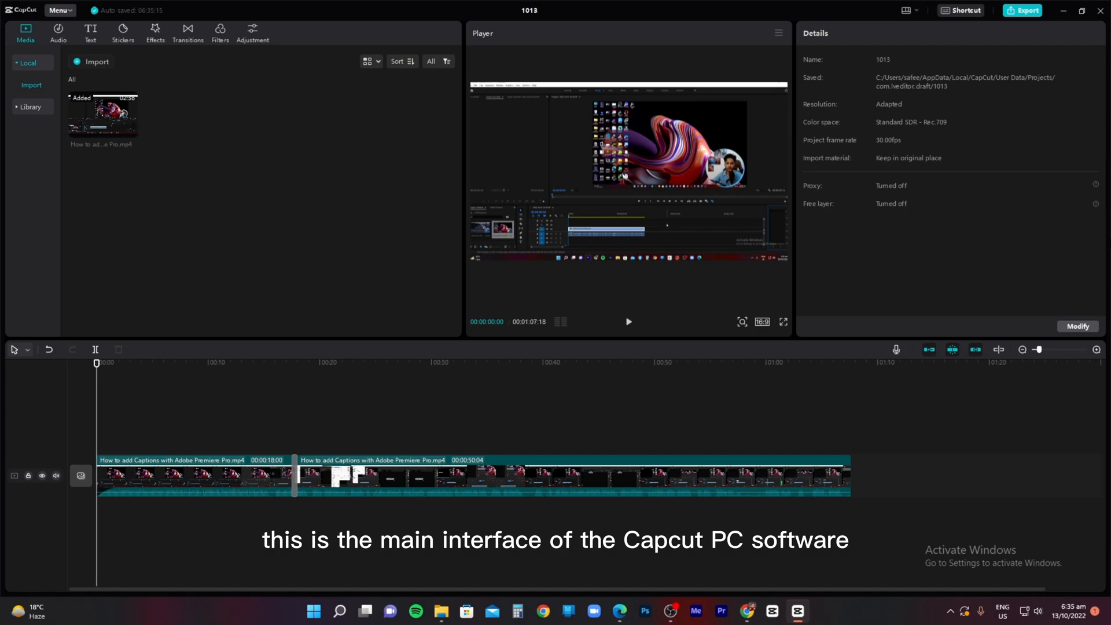
mouse_move(770, 378)
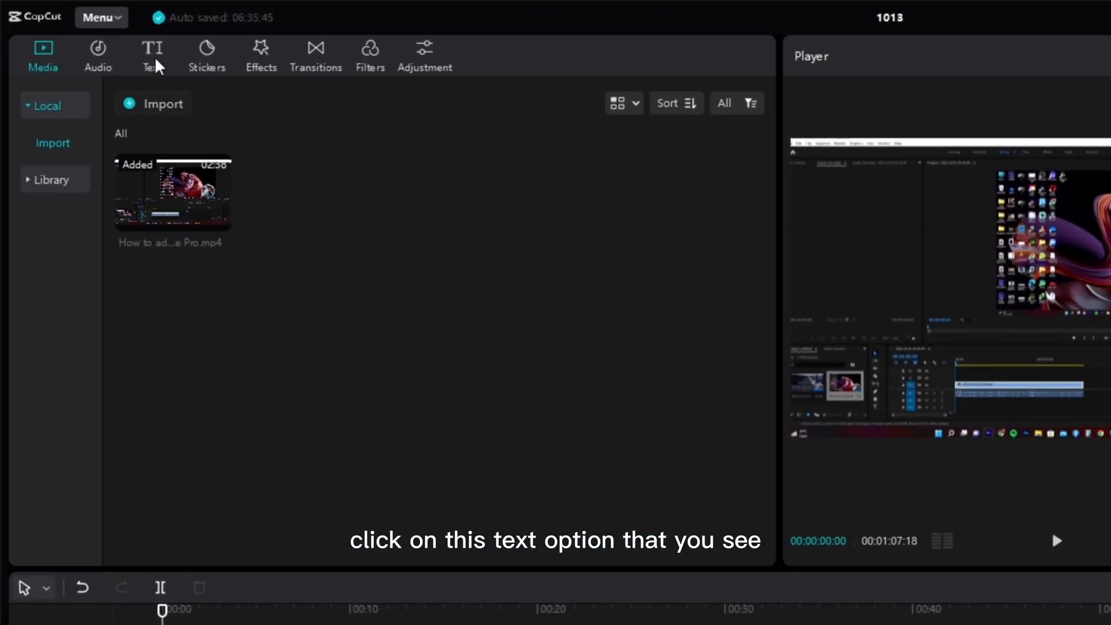
Show the Text section with the Default text preset and caption entries
left_click(151, 55)
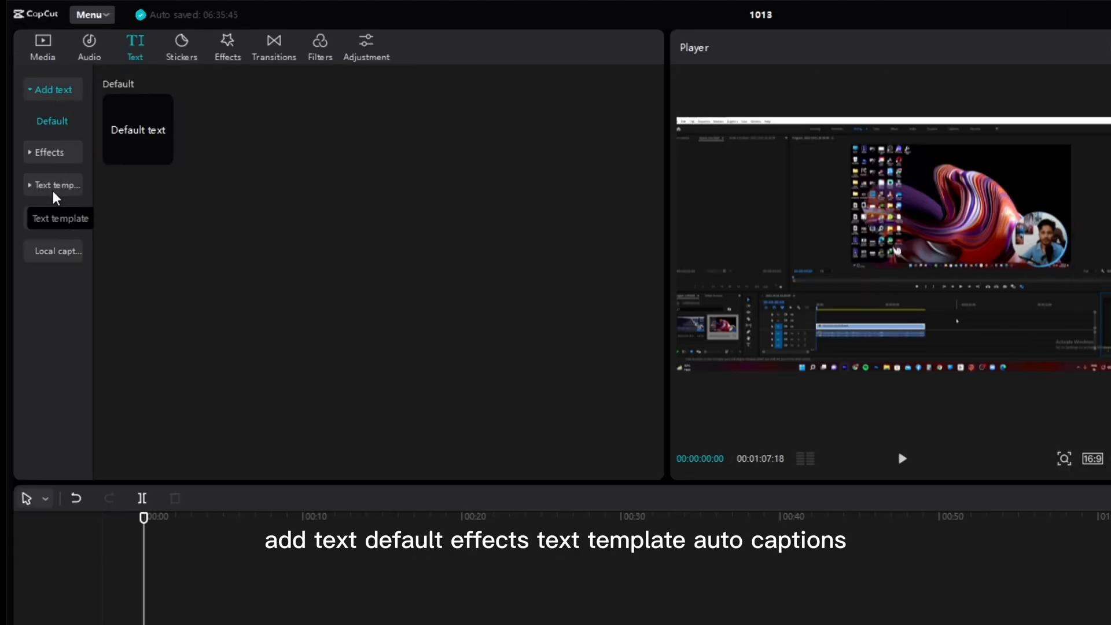
mouse_move(58, 217)
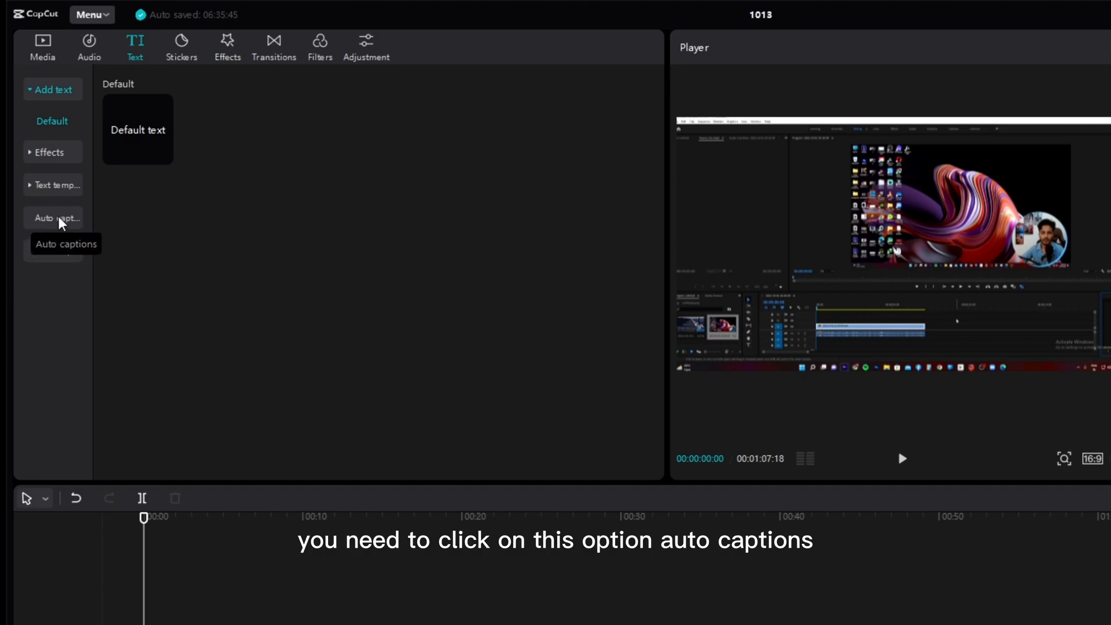
Bring up Auto captions and review the speech language list, keeping English
left_click(54, 218)
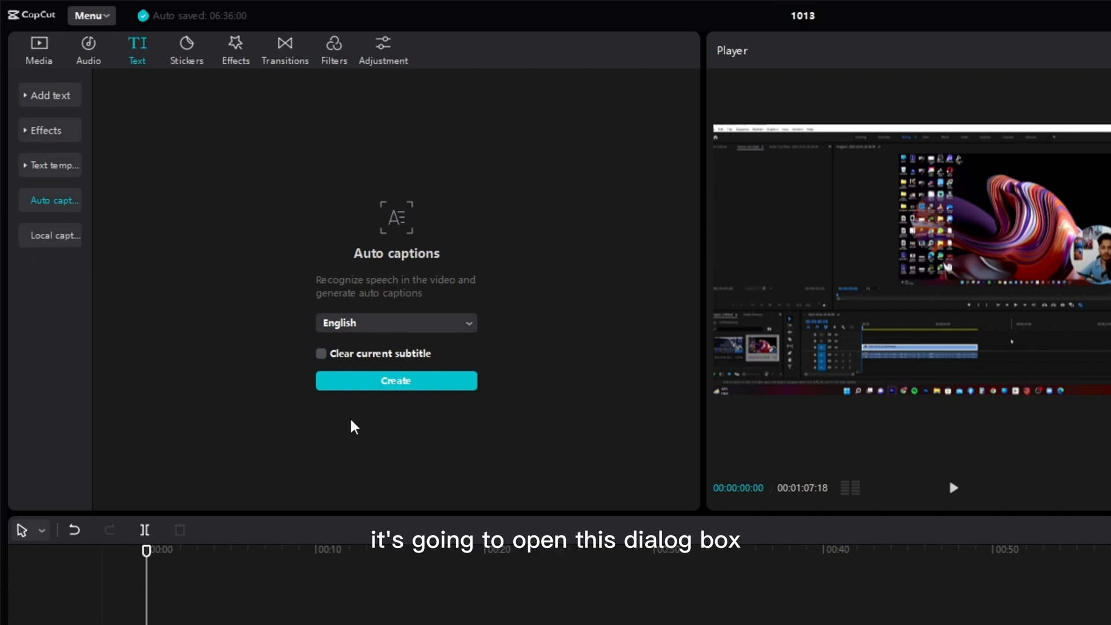
mouse_move(393, 328)
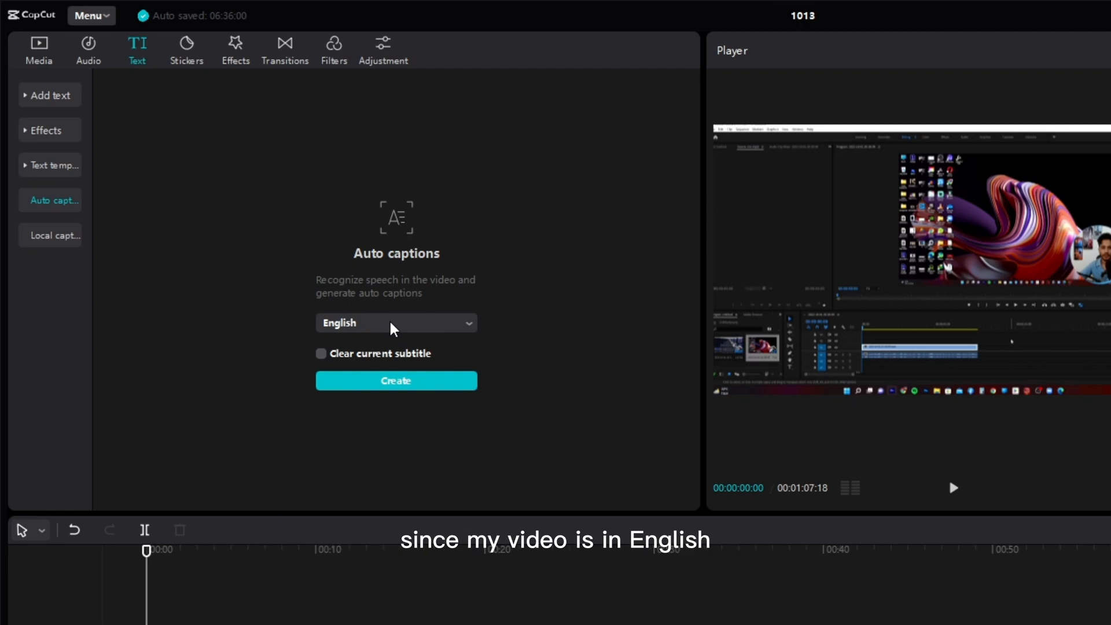
left_click(395, 322)
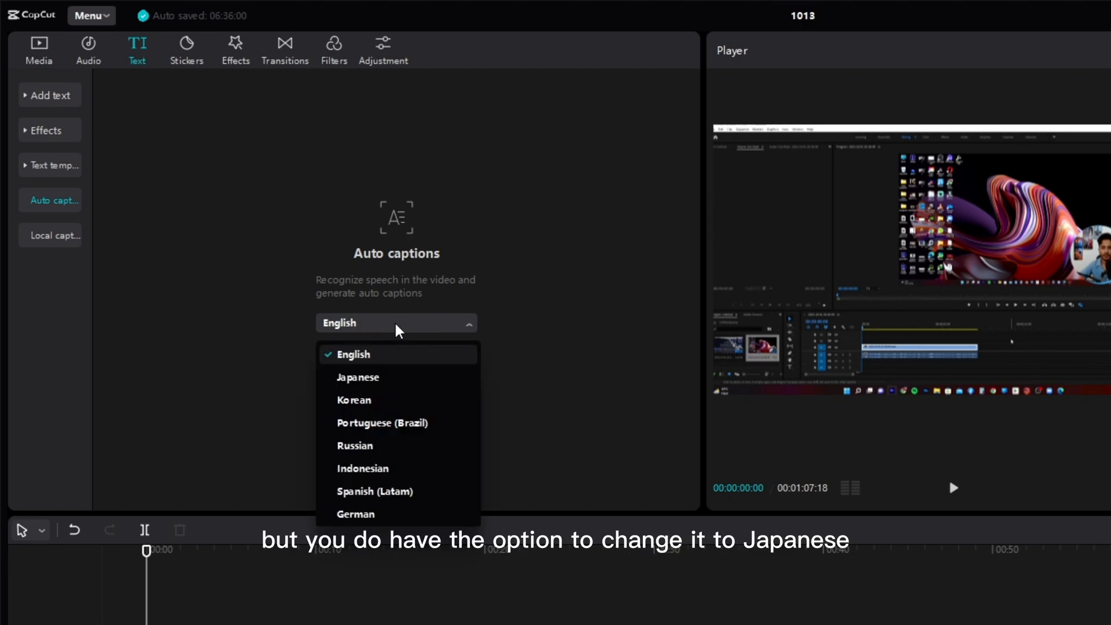
mouse_move(386, 411)
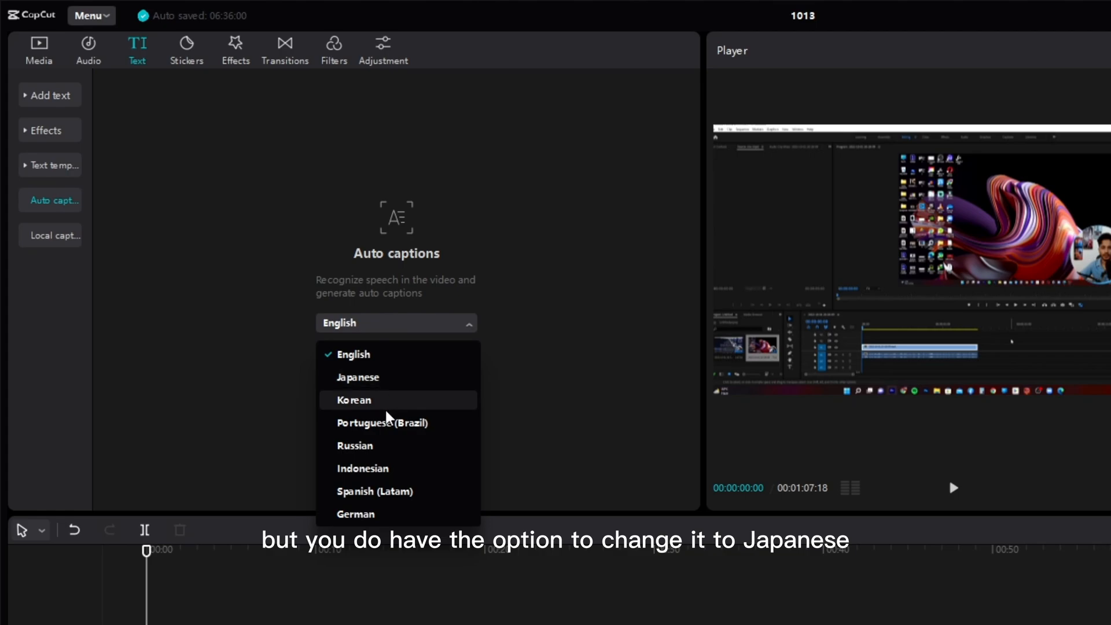
mouse_move(406, 482)
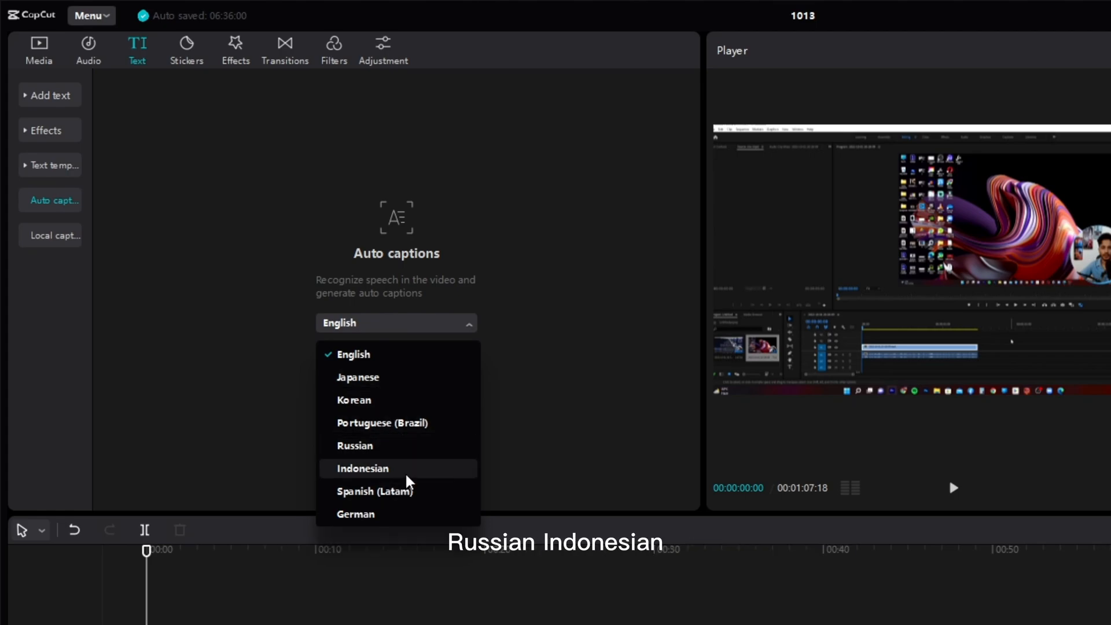
mouse_move(401, 514)
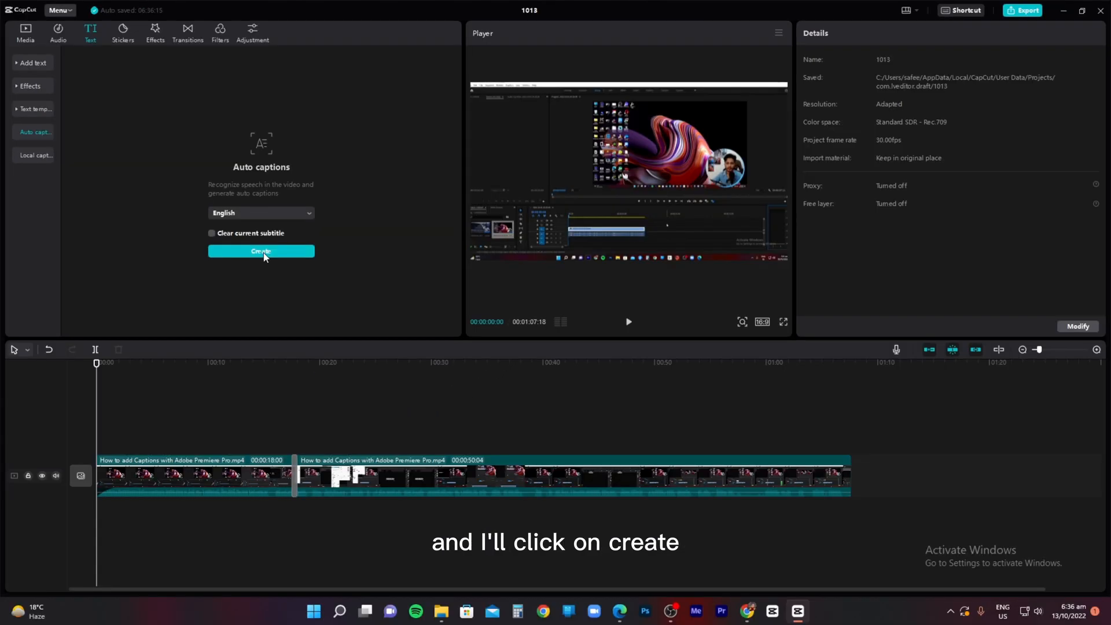
Create auto captions from the clip's English speech
left_click(261, 250)
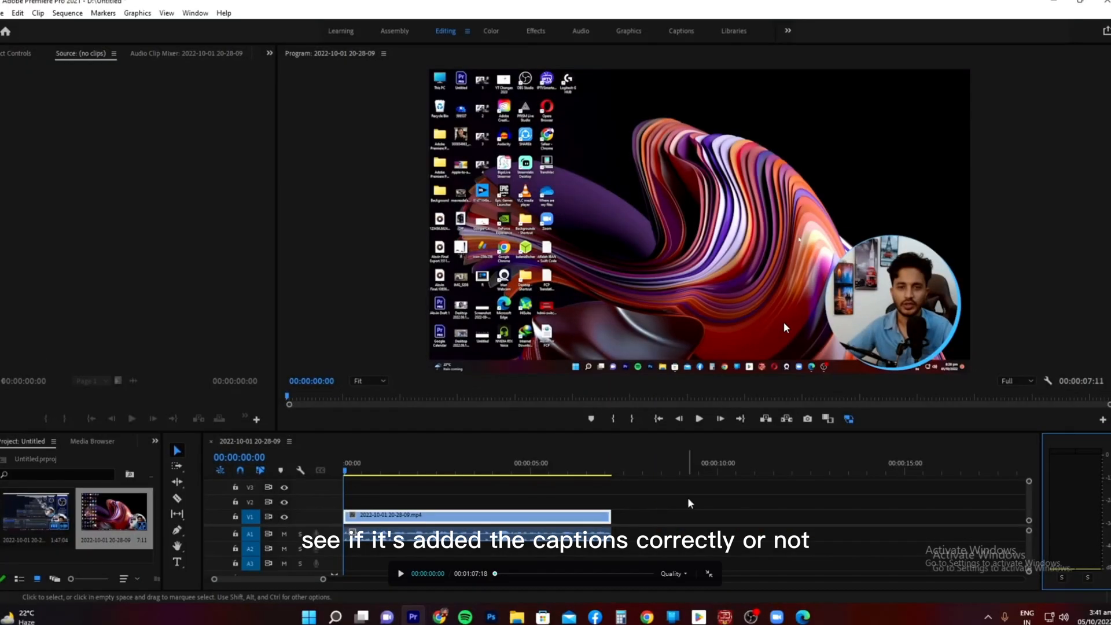
Start full-screen playback to verify the generated English caption line appears
left_click(401, 574)
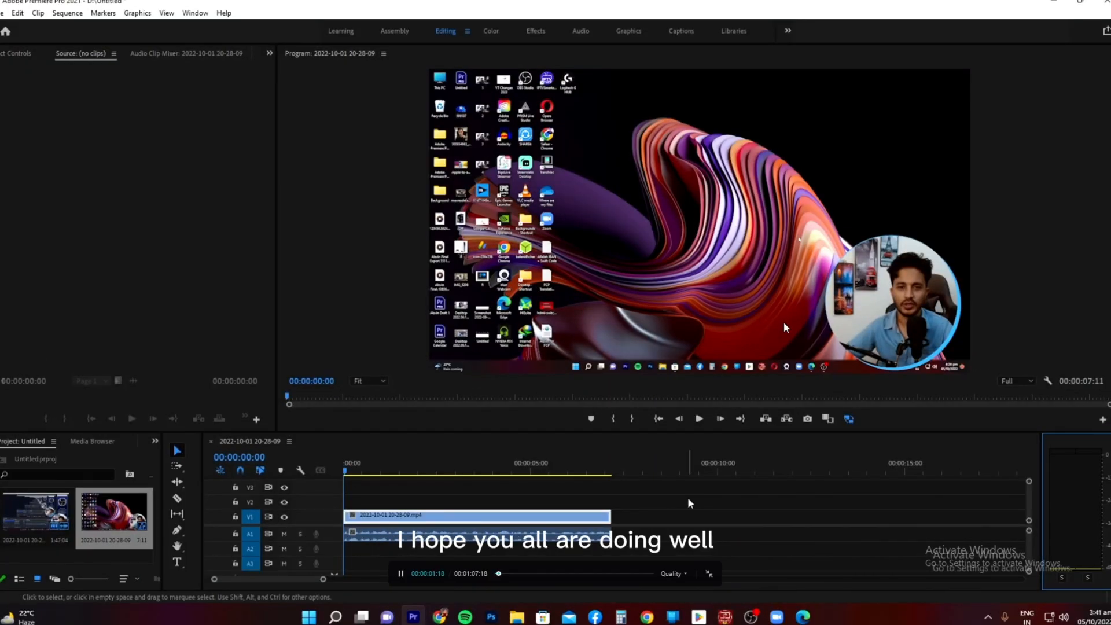